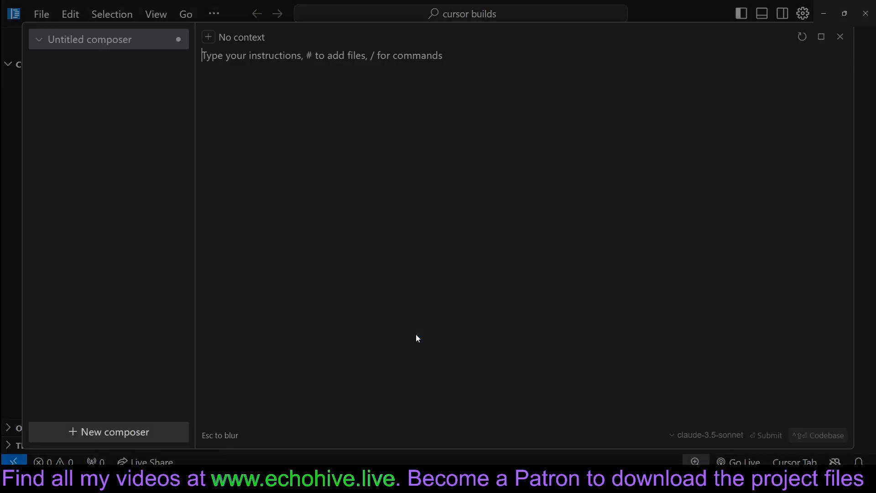
Step: Ask Composer for a FastAPI webapp that summarizes a YouTube URL using GPT-4o
type("create a fastapi webapp which takes in a youtube video url and summarizes it using gpt-4o, use dark mode and daisy UI.")
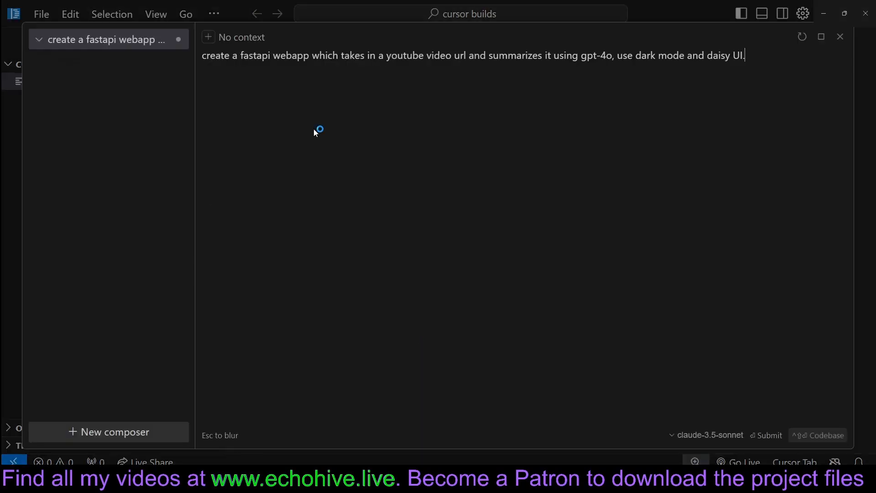
left_click(769, 435)
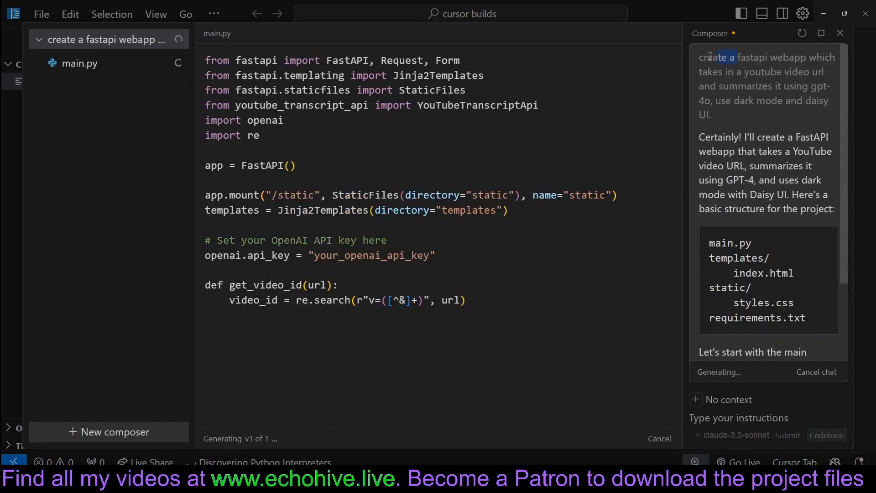
Step: Review the generated files and run the app with 'uvicorn main:app --reload'
scroll("down", 3)
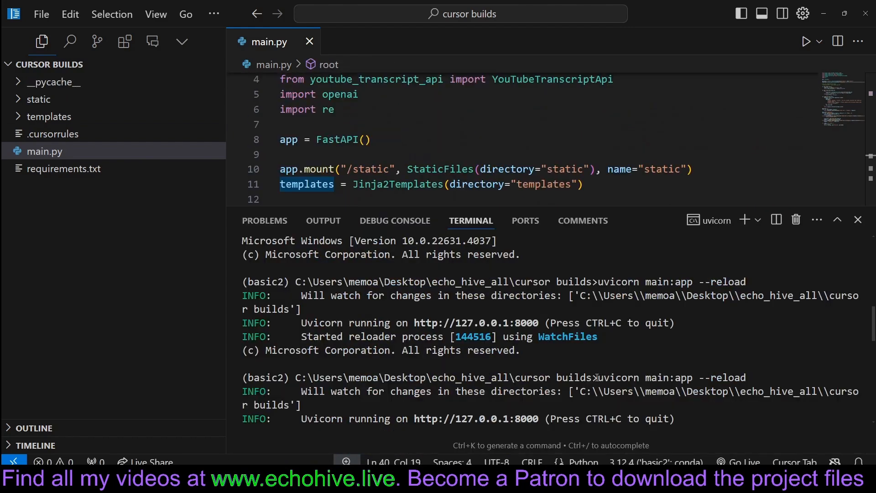
left_click_drag(597, 377, 746, 377)
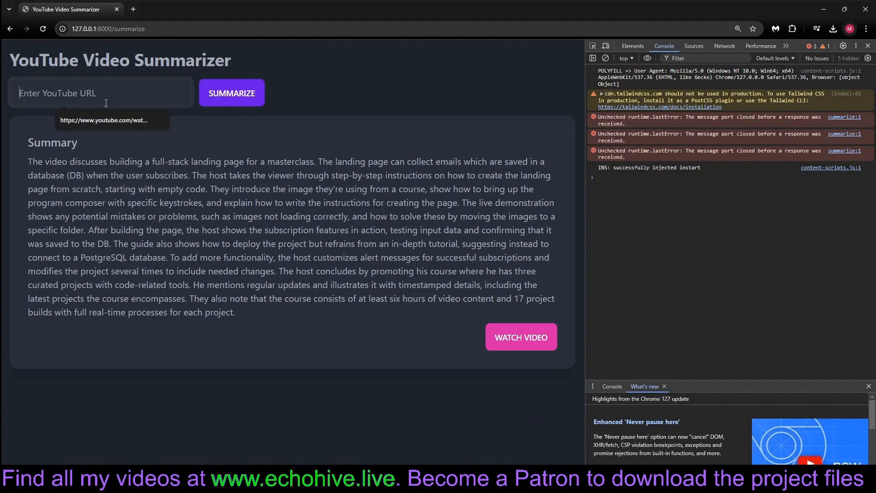
Step: Submit a new YouTube link for summarizing and close the DevTools panel
left_click_drag(66, 161, 250, 299)
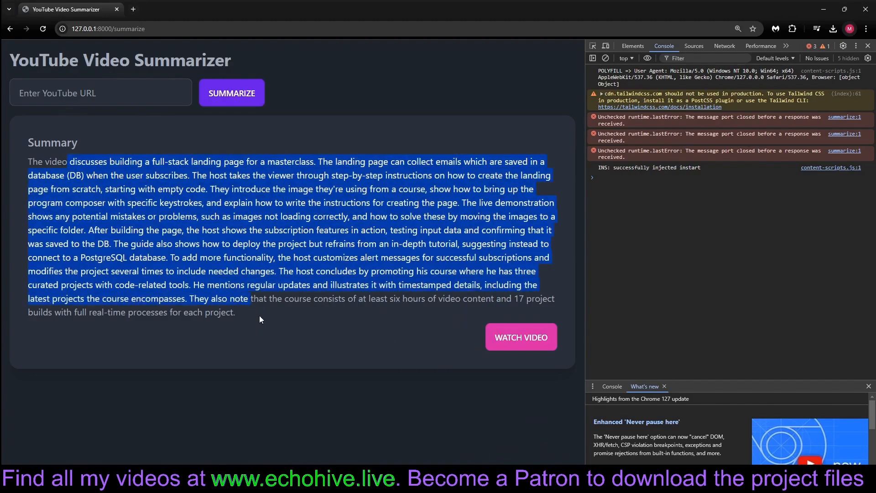
mouse_move(167, 138)
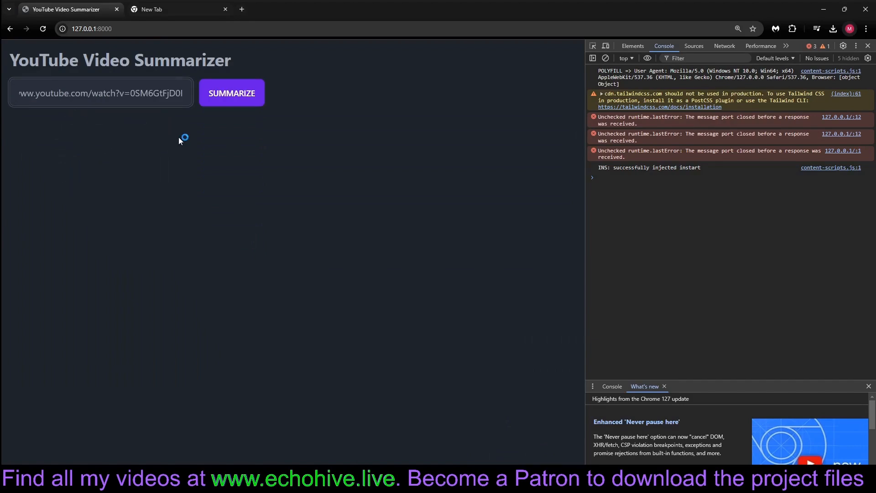
left_click(231, 92)
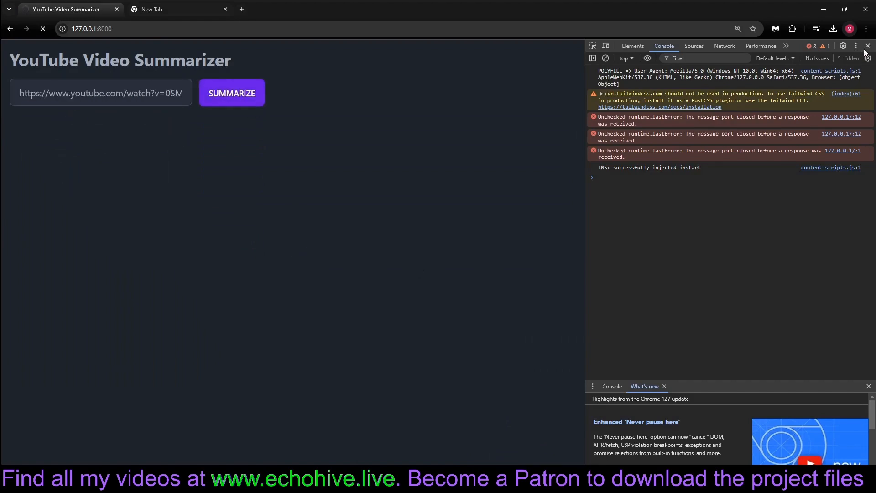
left_click(865, 45)
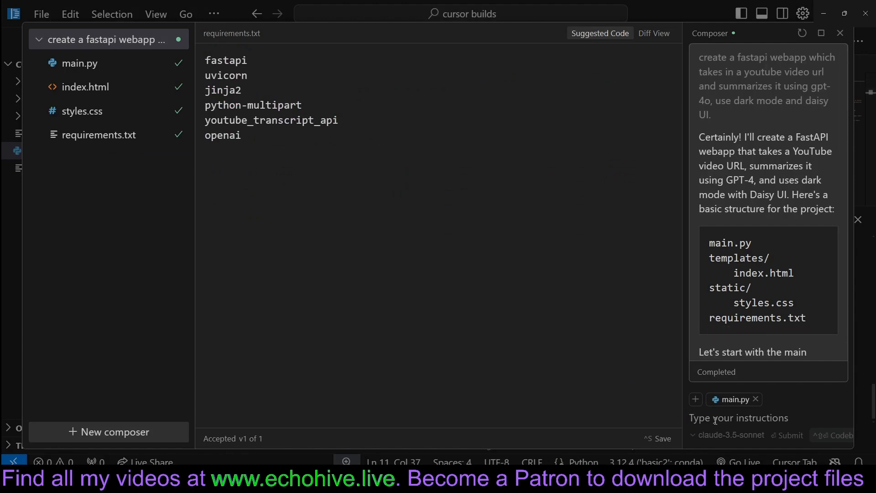
Step: Ask Composer to 'show with animation while waiting' and view styles.css
type("show with animation while waiting")
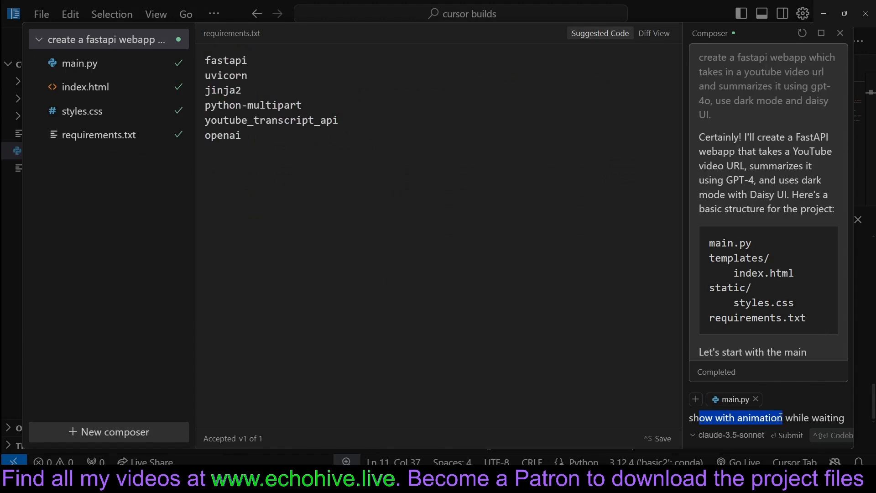
left_click(789, 435)
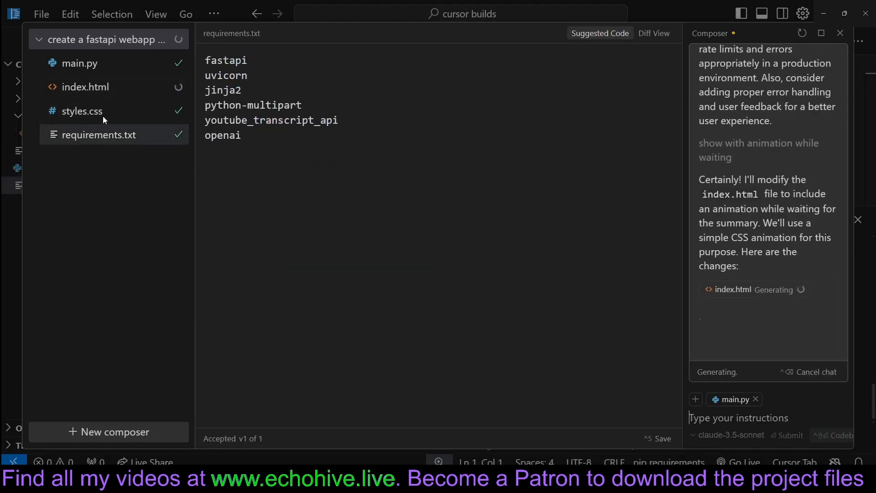
left_click(80, 63)
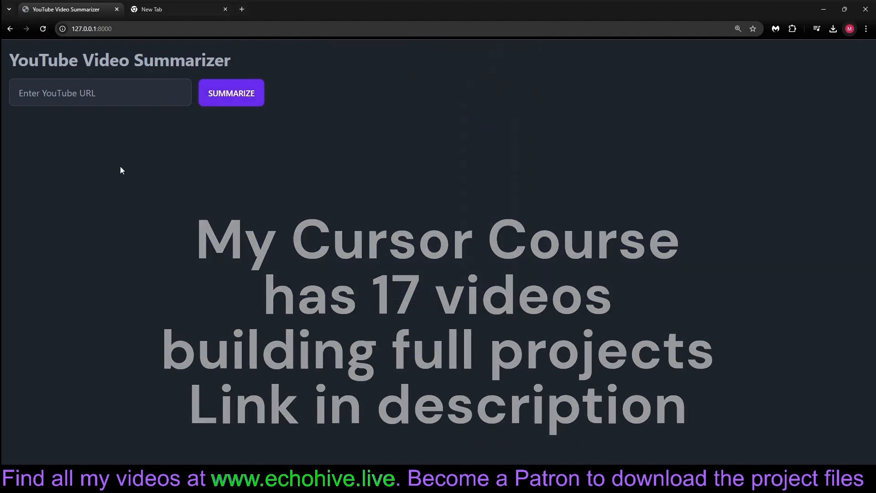
Step: Summarize a URL with the new spinner, inspect the console TypeError, and reload the page
left_click(230, 92)
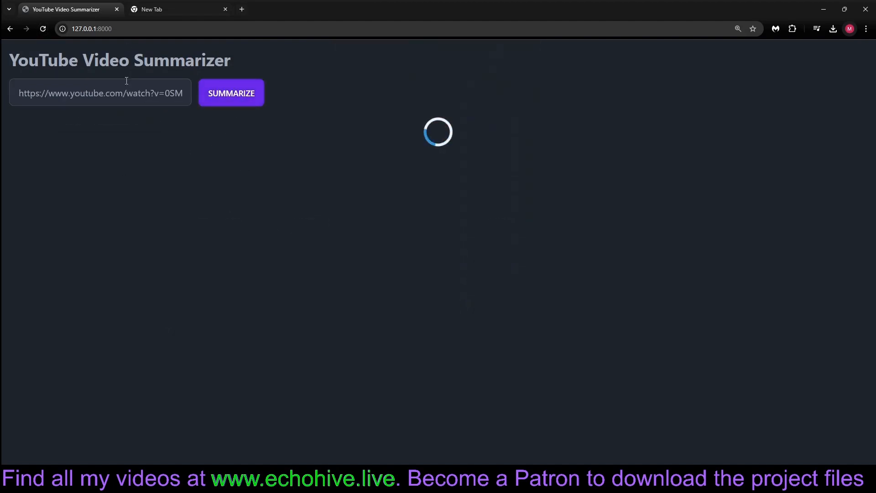
mouse_move(286, 232)
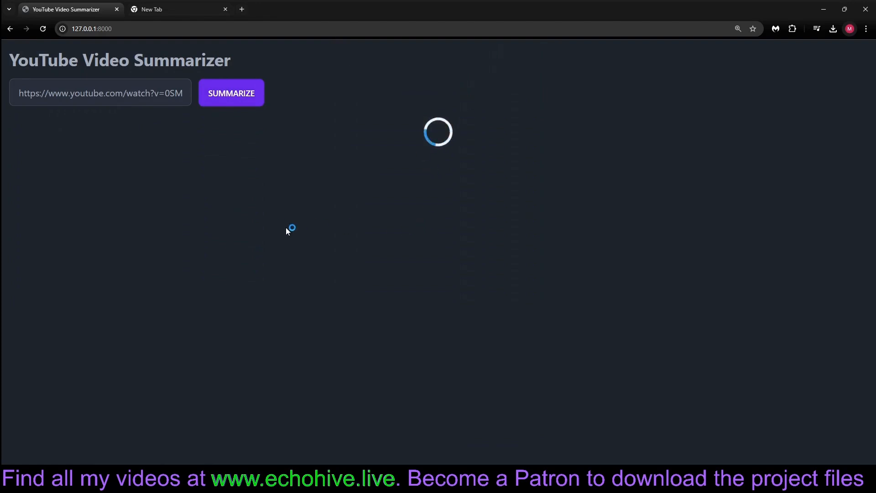
mouse_move(139, 222)
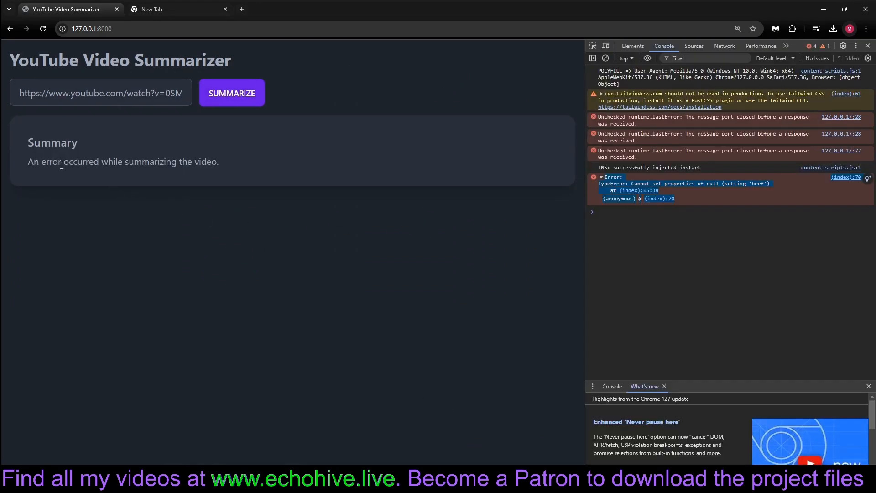
left_click_drag(49, 162, 199, 161)
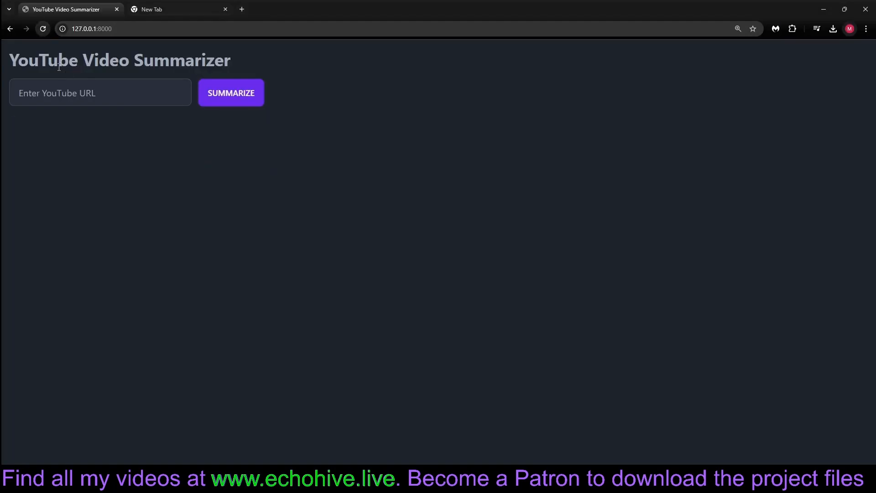
left_click(231, 92)
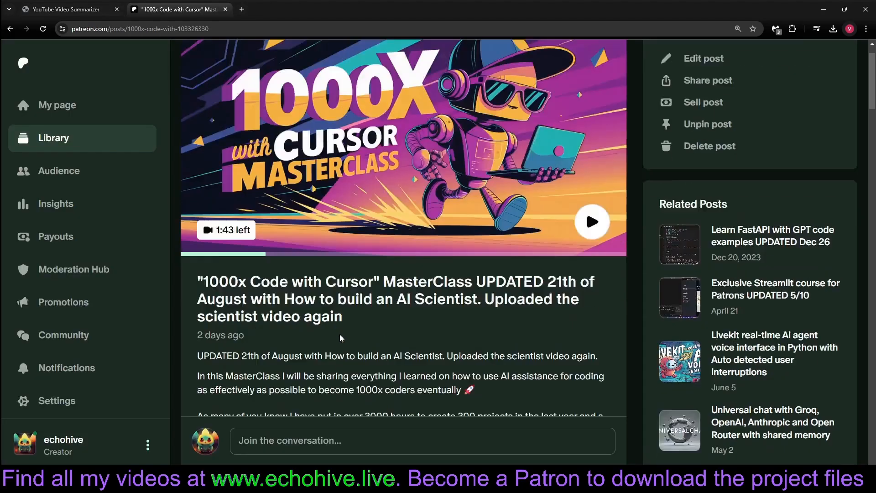
Step: Play the '1000x Code with Cursor' masterclass video and browse the course zip downloads
left_click(592, 222)
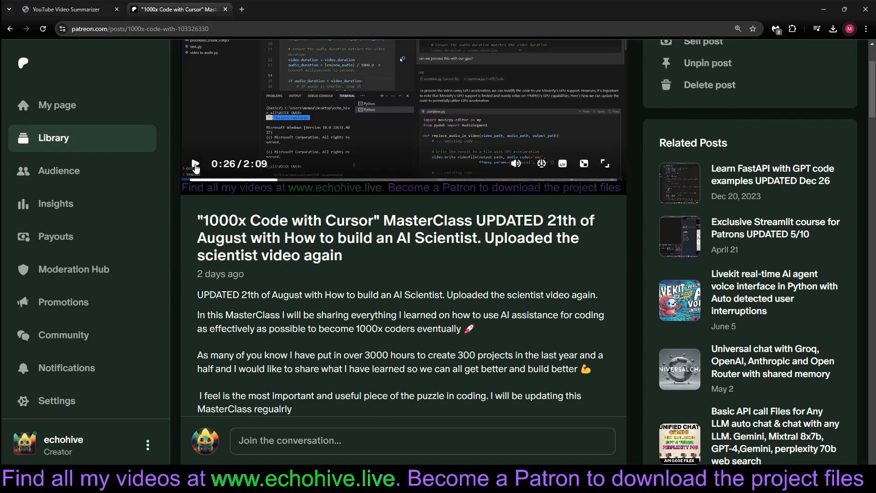
scroll("down", 3)
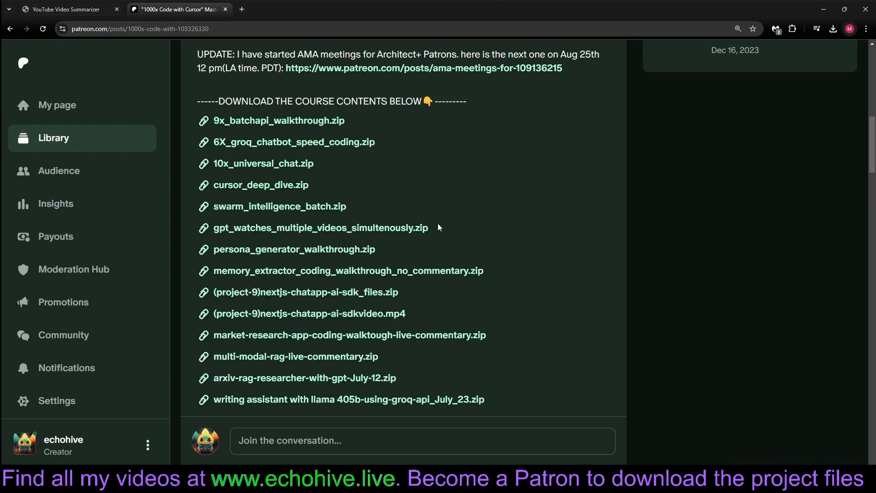
double_click(320, 228)
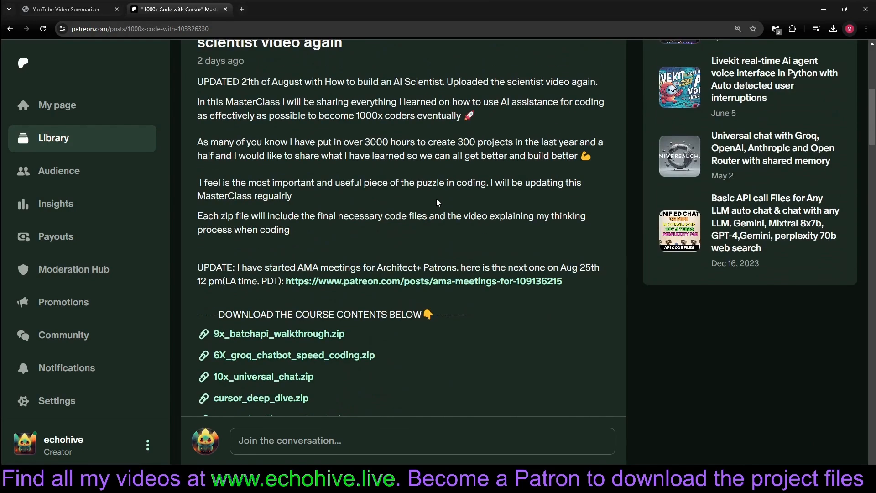
mouse_move(418, 204)
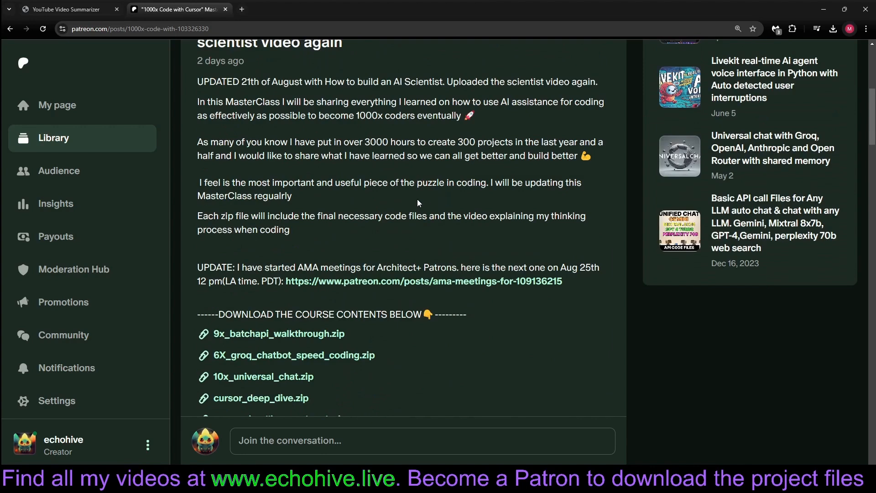
mouse_move(381, 214)
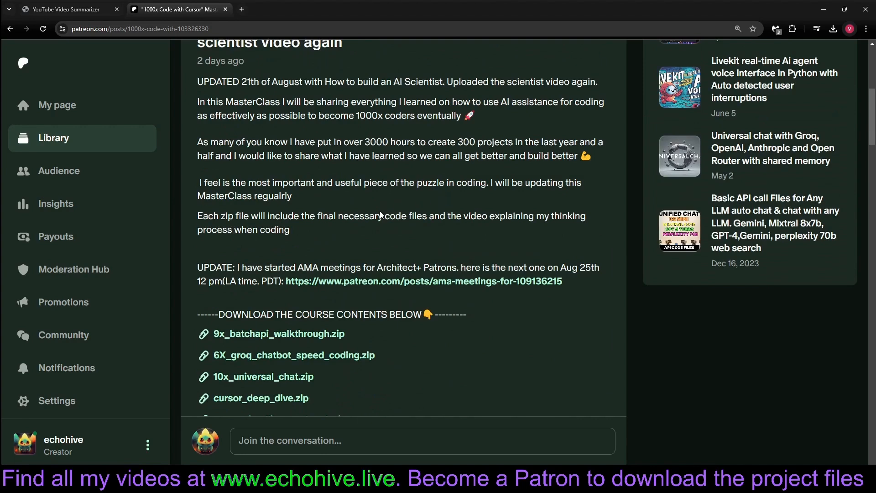